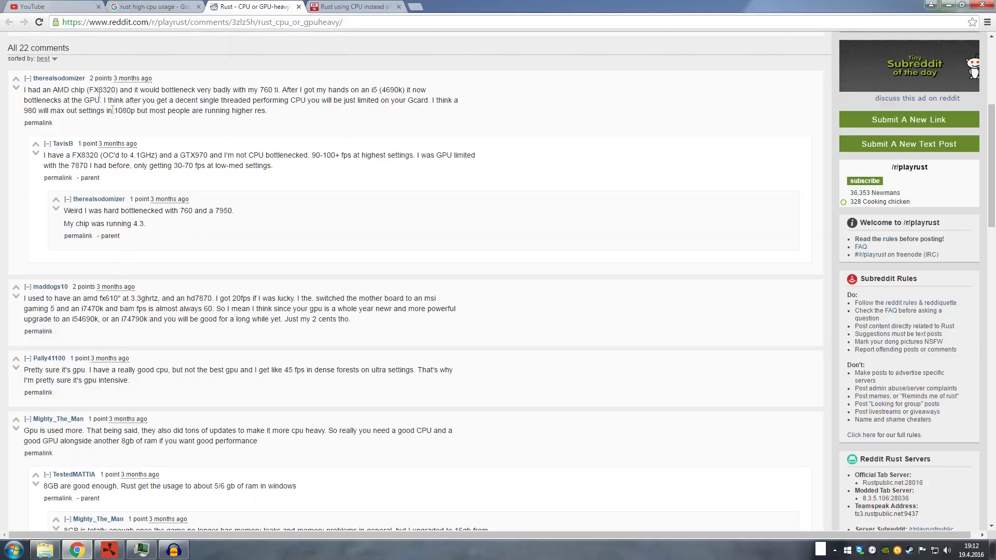
# Browse the Google results and Reddit thread about Rust high CPU usage
pyautogui.click(152, 7)
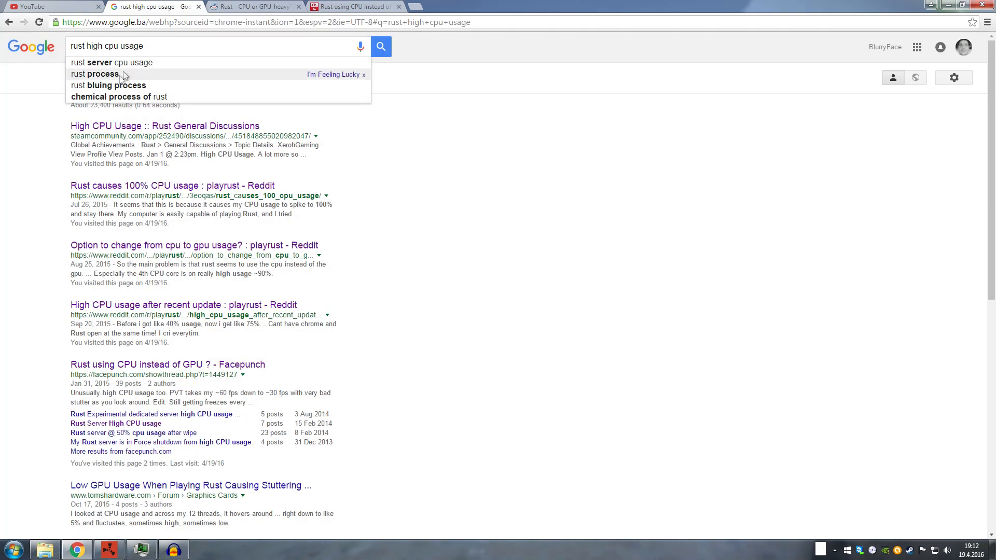
pyautogui.moveTo(186, 54)
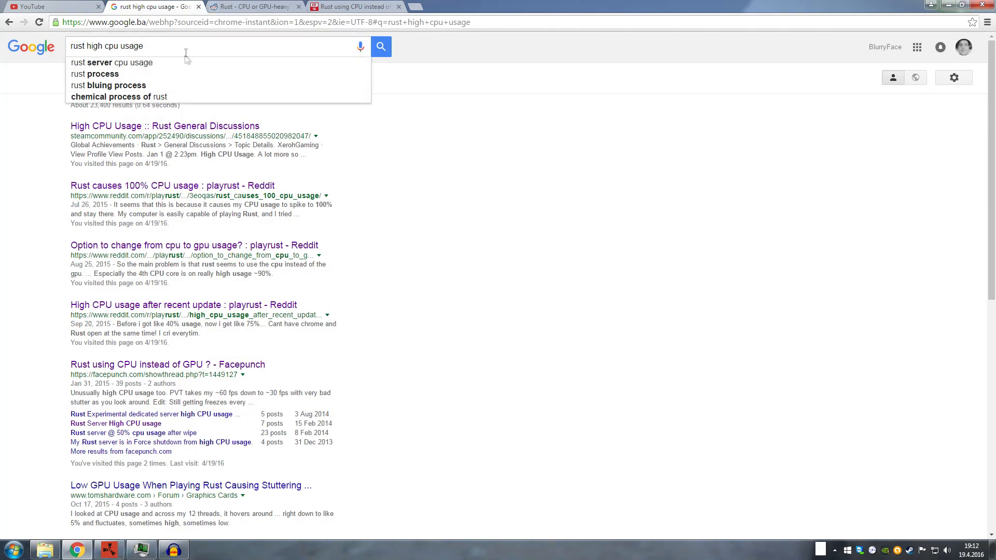
pyautogui.moveTo(25, 164)
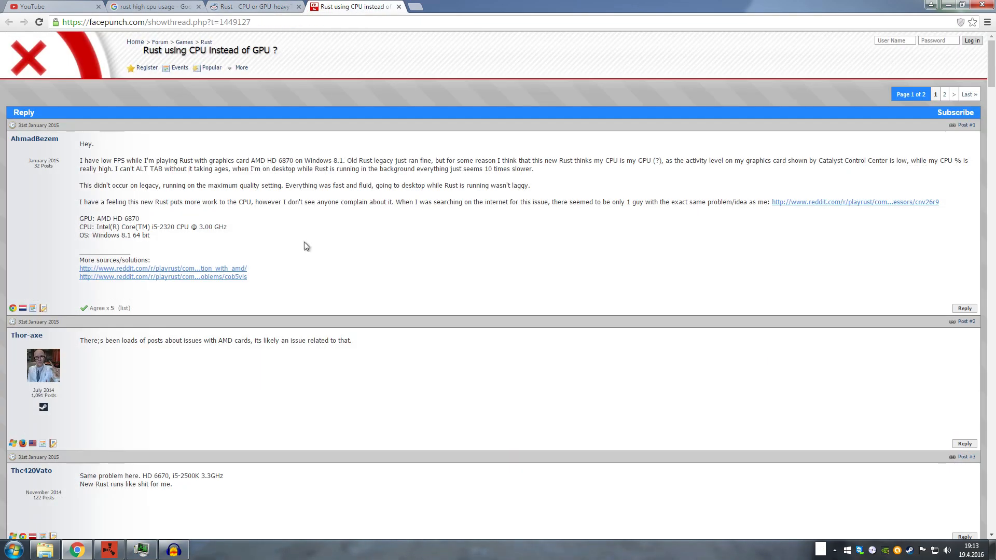
pyautogui.scroll(-3)
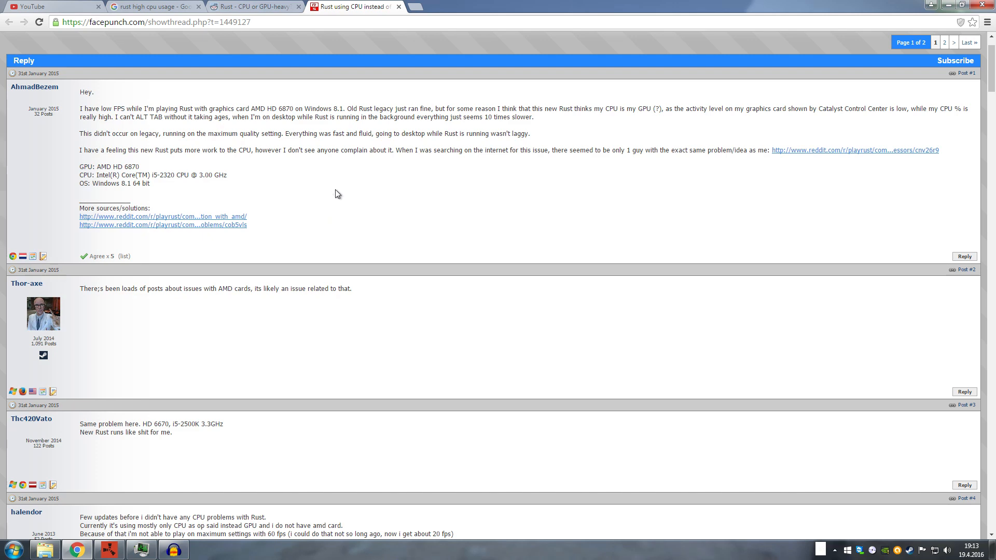
pyautogui.moveTo(240, 179)
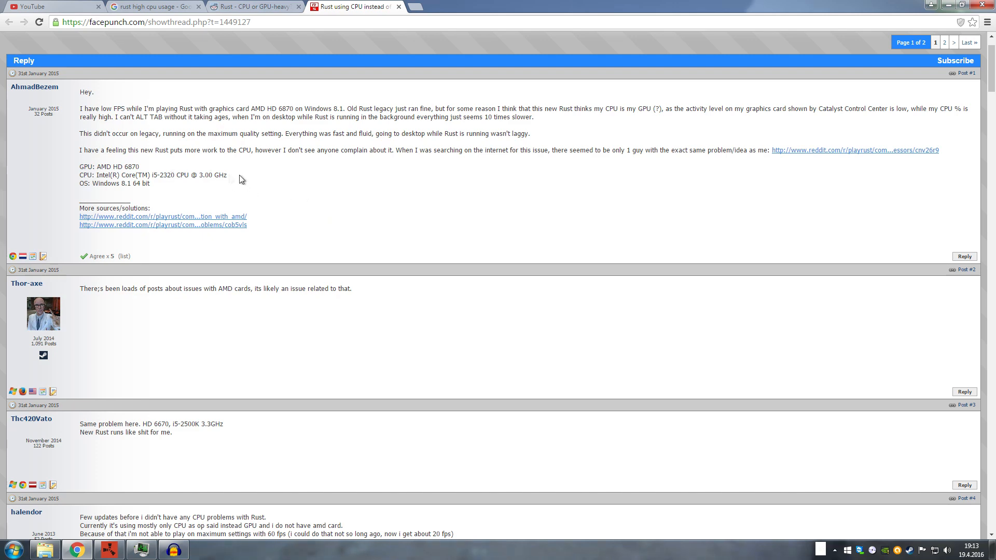
pyautogui.scroll(-3)
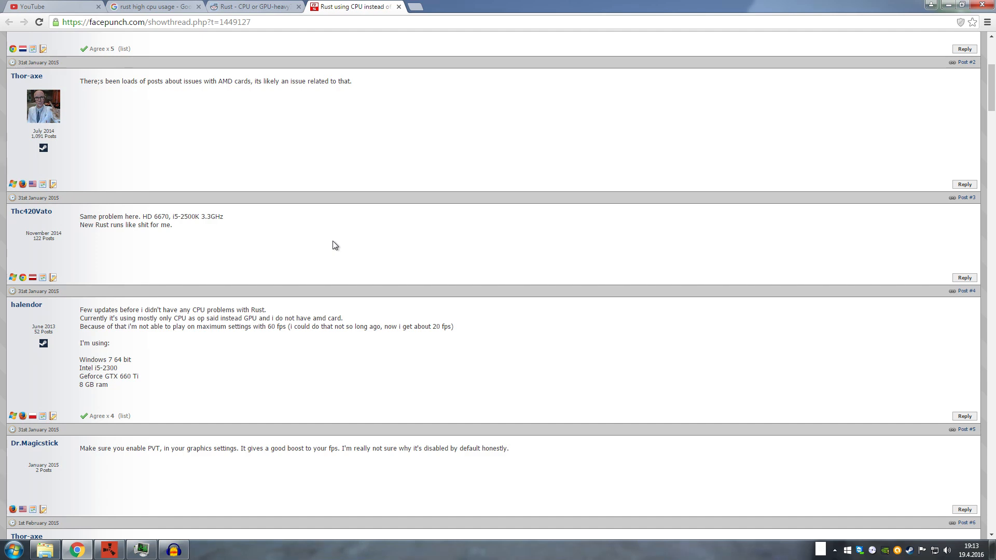
pyautogui.scroll(3)
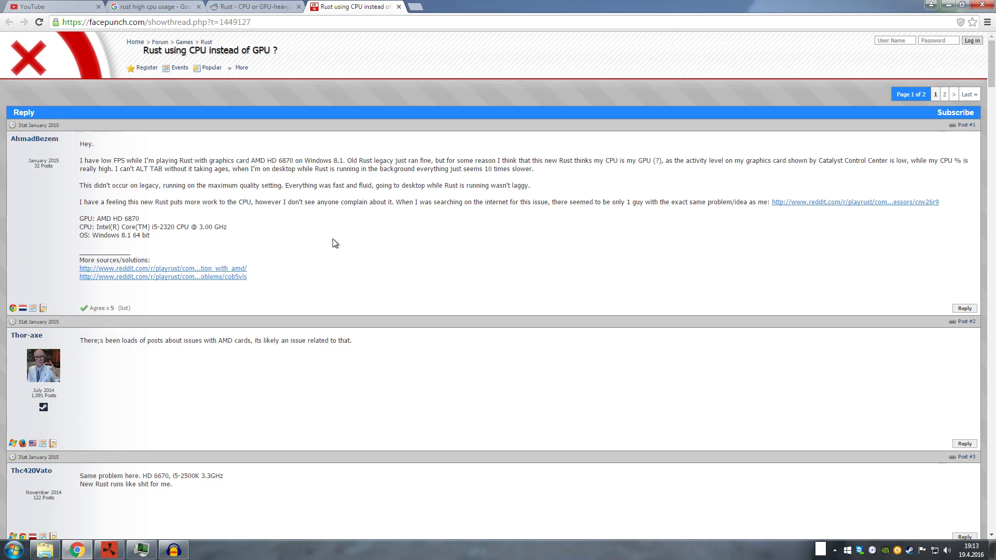
pyautogui.click(248, 6)
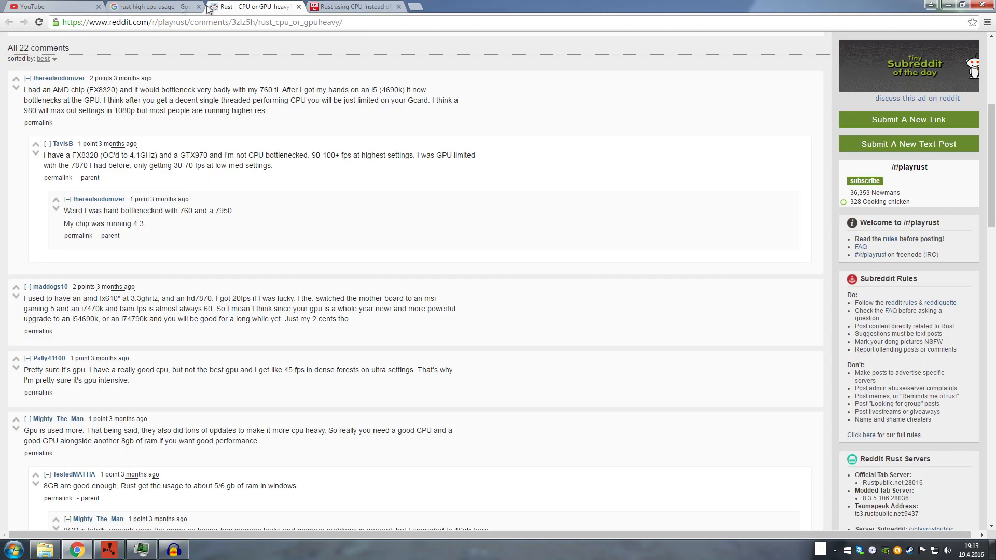
# Bring the running Rust game to the front and play for a while
pyautogui.click(153, 6)
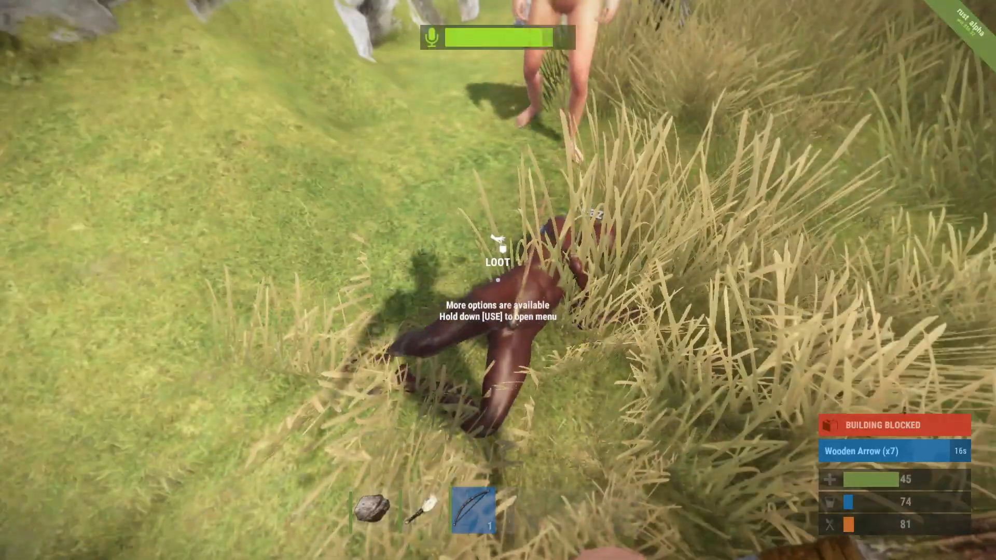
pyautogui.press('e')
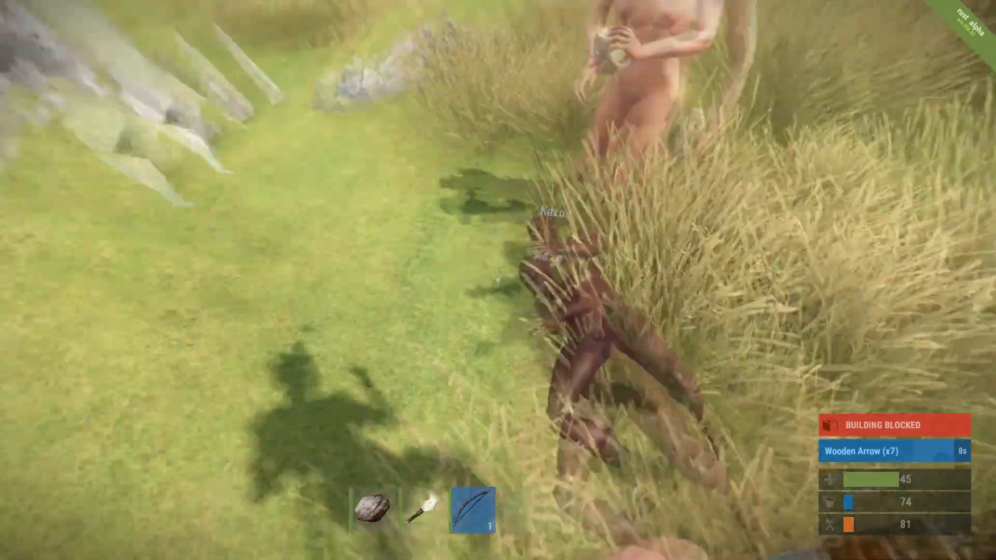
pyautogui.click(373, 512)
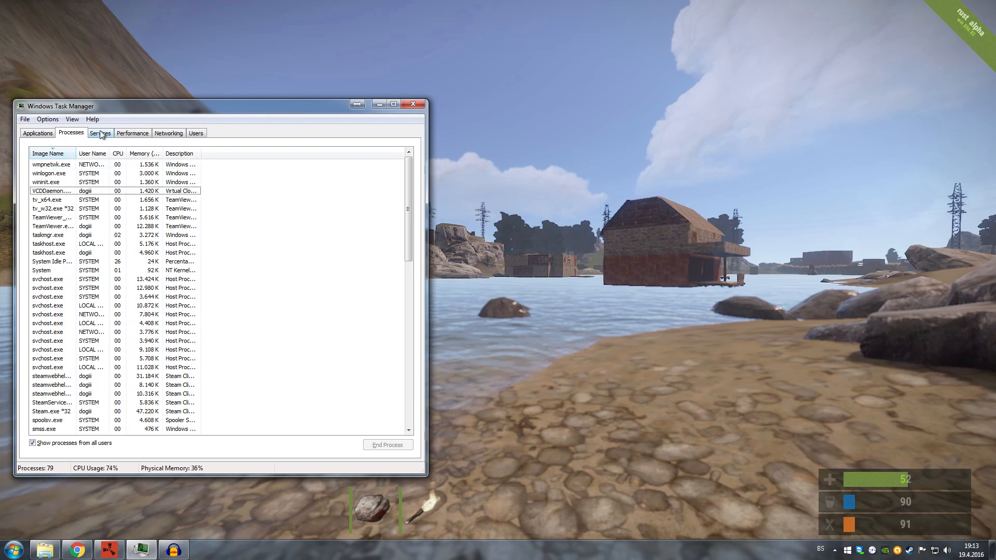
# List processes from all users, then bring up the actions for a svchost.exe process
pyautogui.click(133, 133)
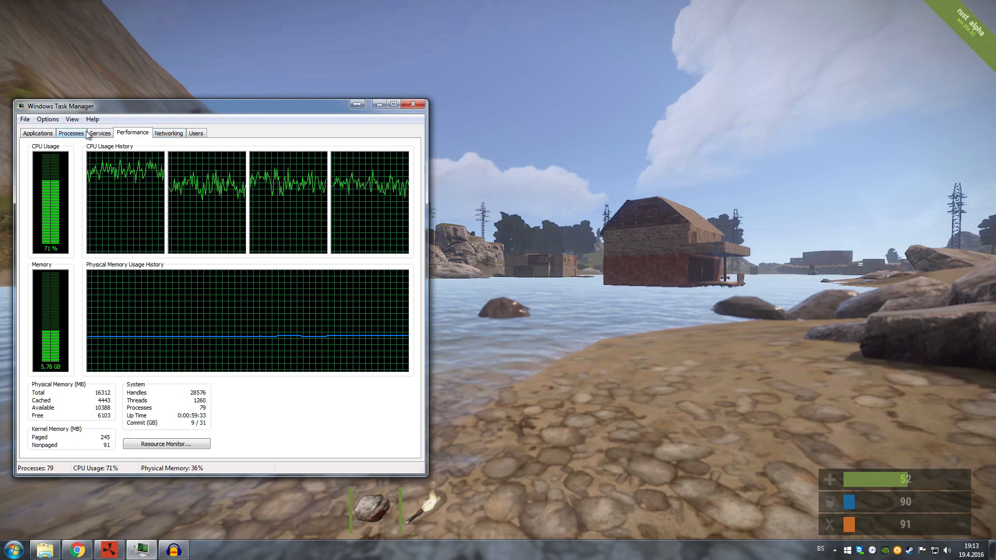
pyautogui.click(71, 133)
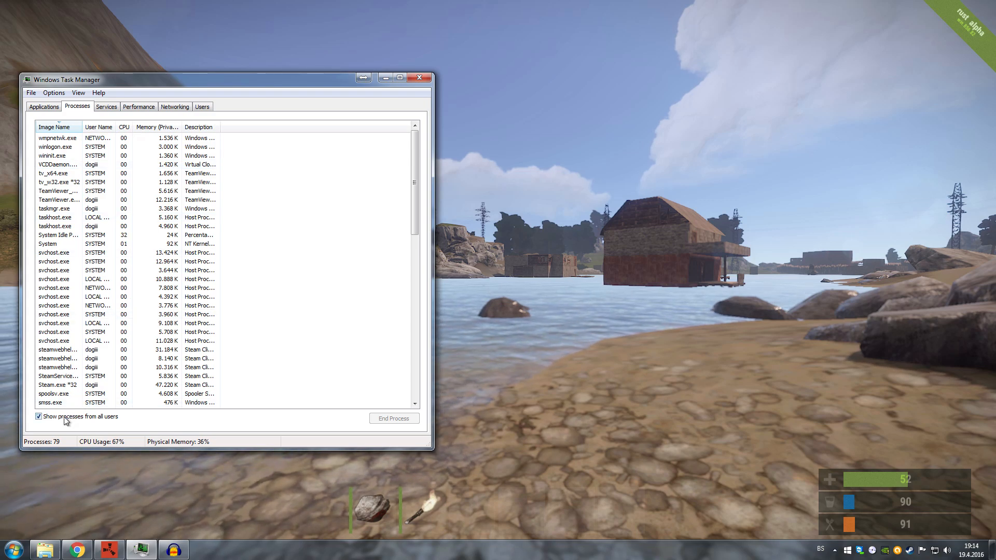
pyautogui.click(39, 416)
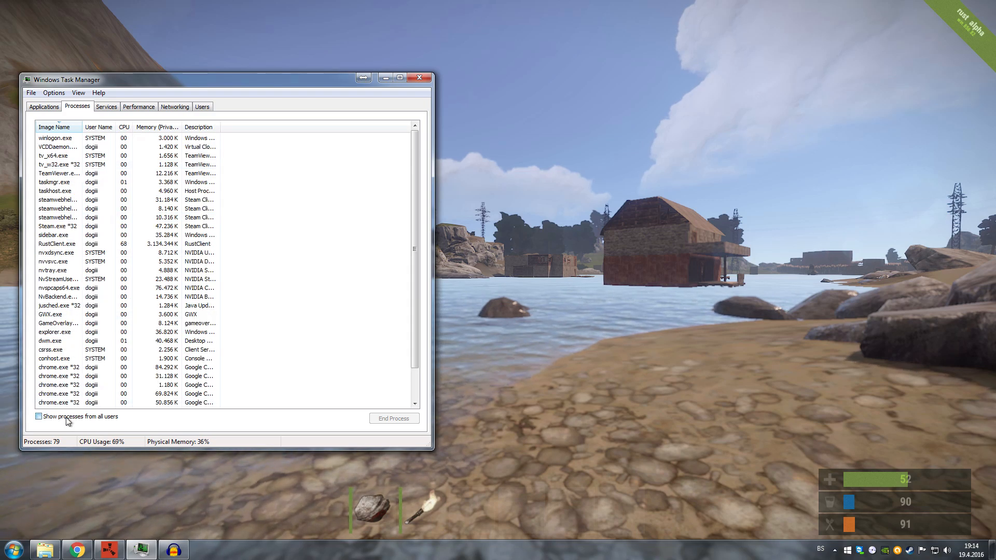
pyautogui.click(39, 417)
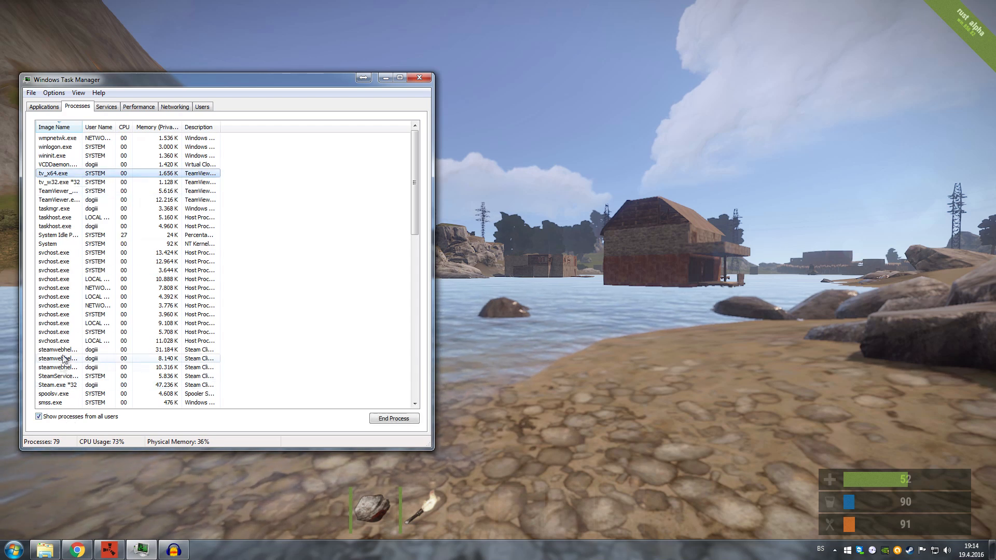
pyautogui.click(76, 341)
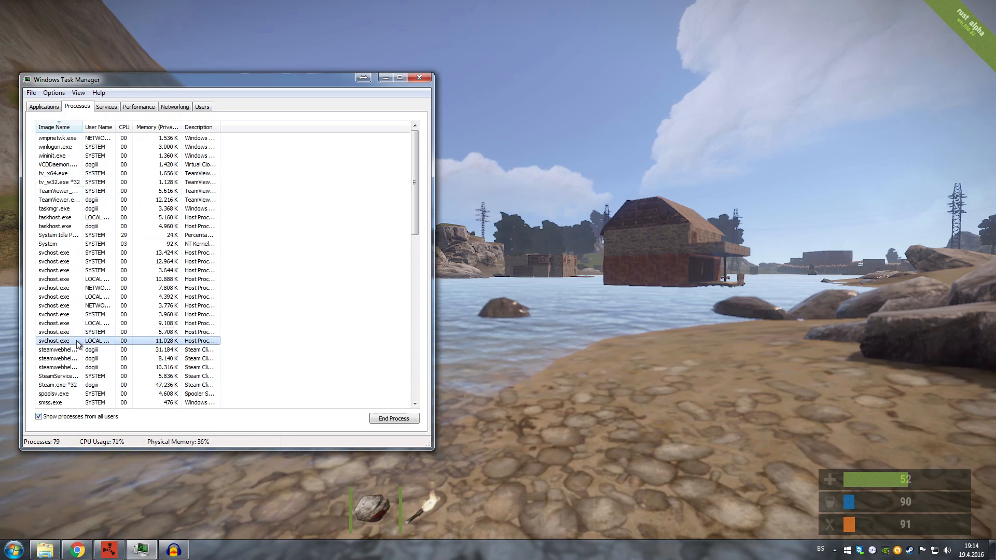
pyautogui.rightClick(54, 341)
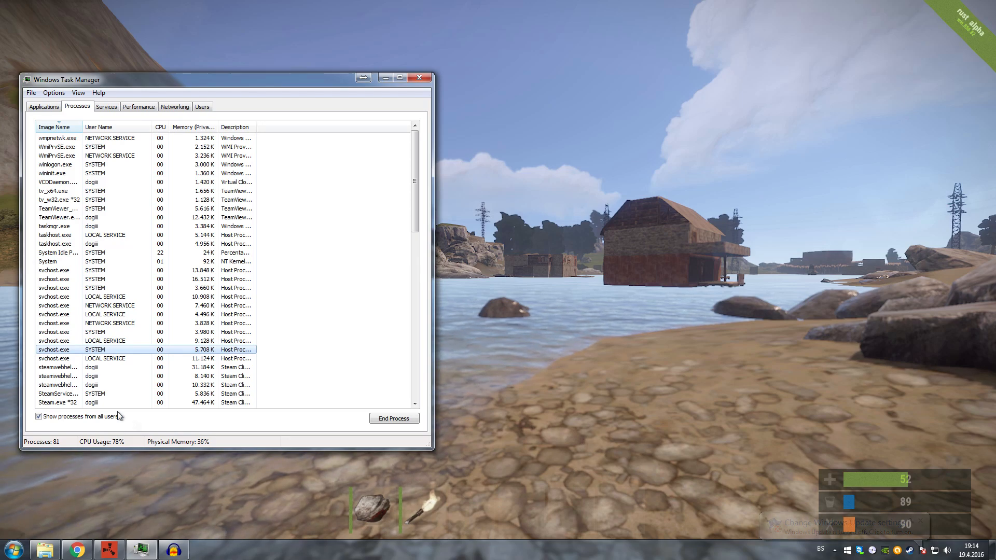
pyautogui.click(419, 77)
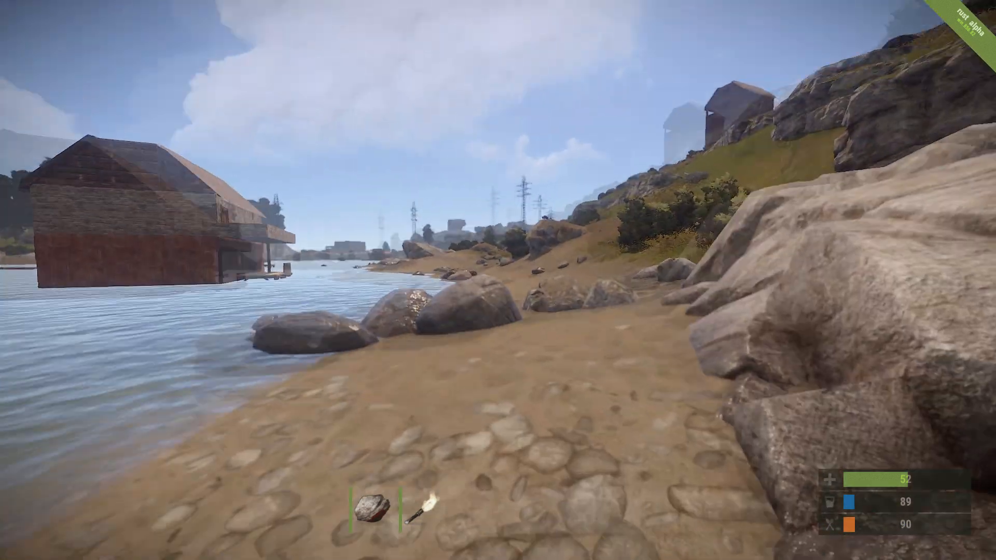
pyautogui.press('F1')
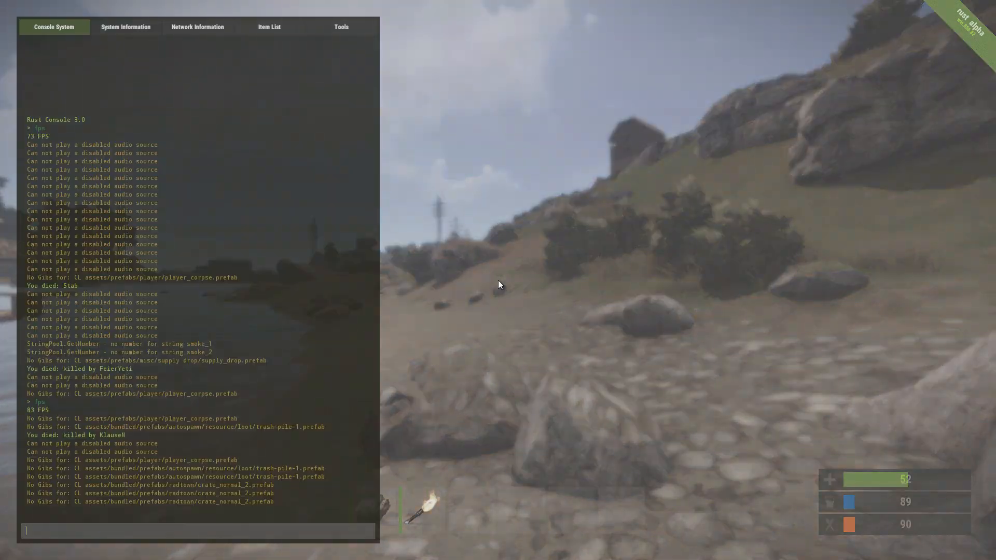
pyautogui.press('f1')
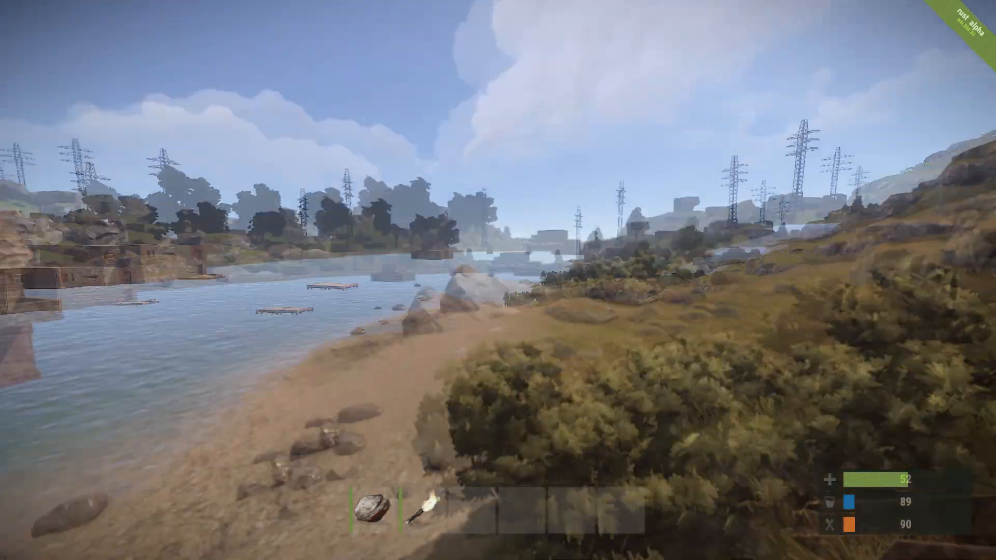
pyautogui.press('alt+tab')
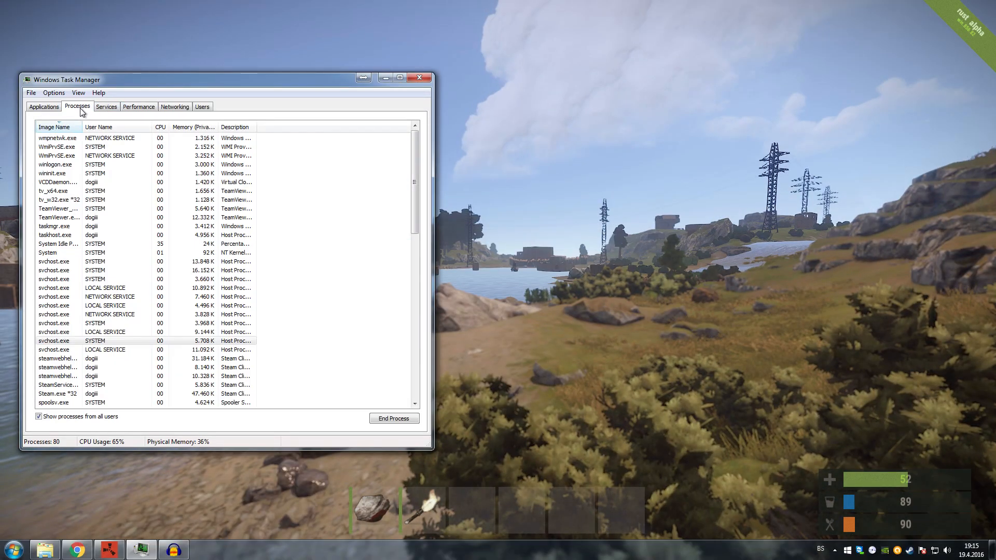
# Launch Resource Monitor from Task Manager's Performance graphs
pyautogui.click(138, 106)
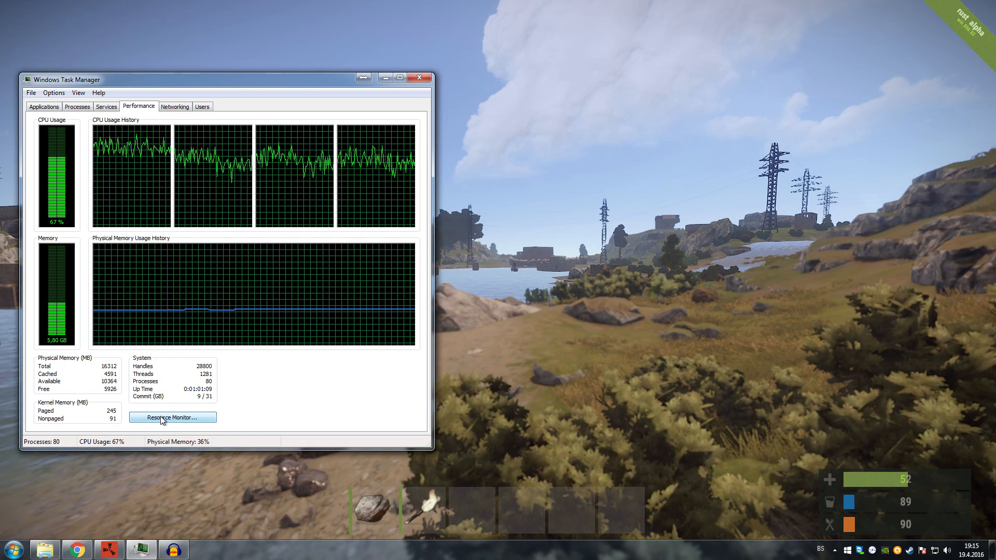
pyautogui.click(172, 417)
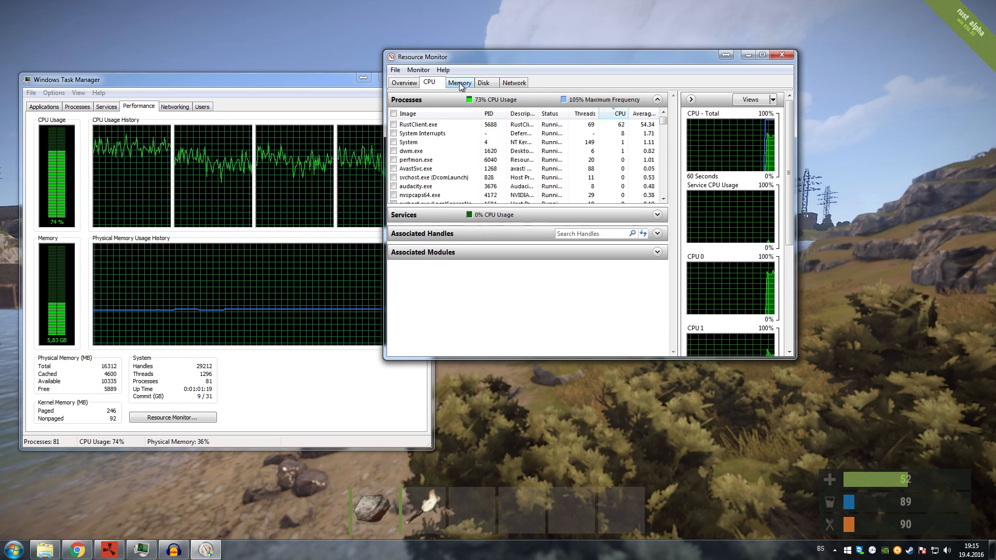
# View the Memory, Disk and Network pages, then return to the CPU page
pyautogui.click(458, 83)
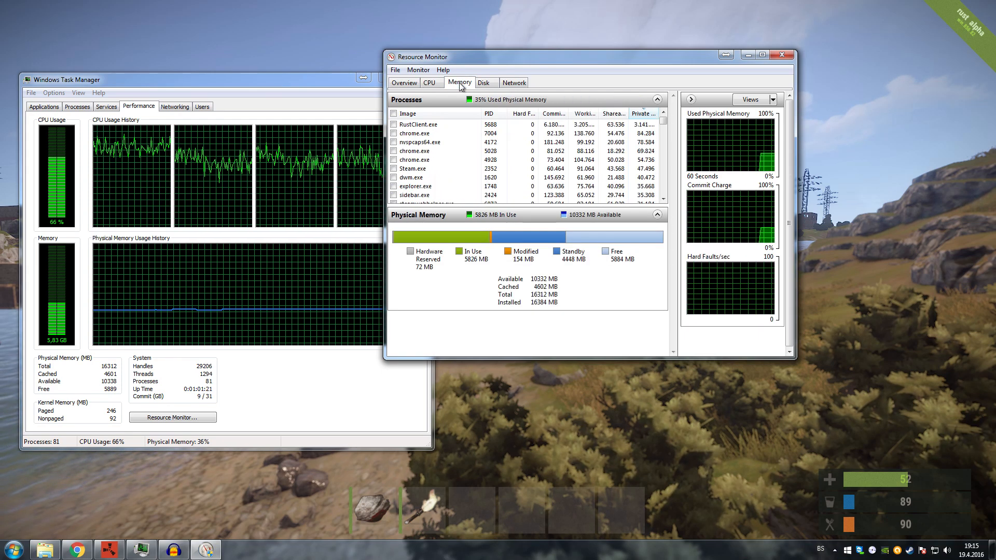
pyautogui.moveTo(548, 269)
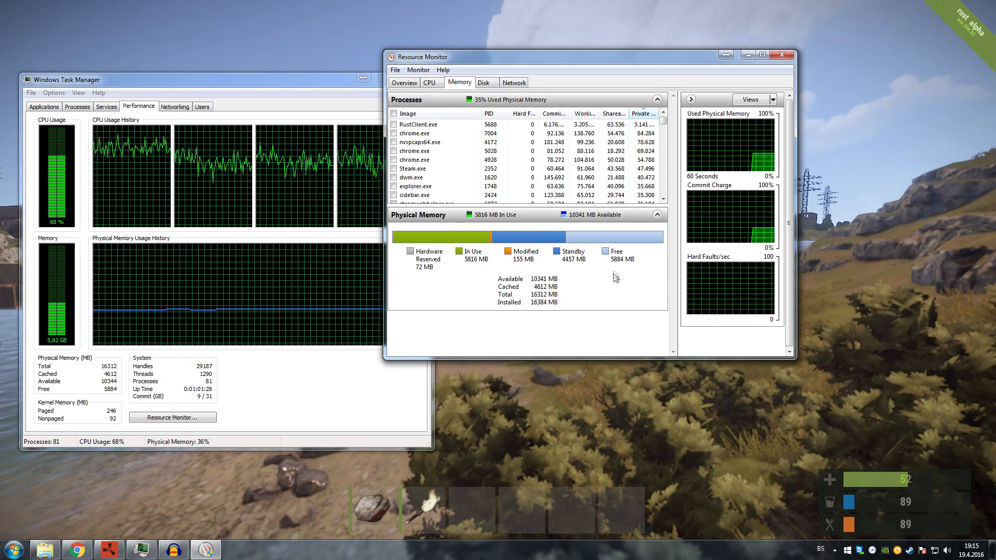
pyautogui.moveTo(574, 333)
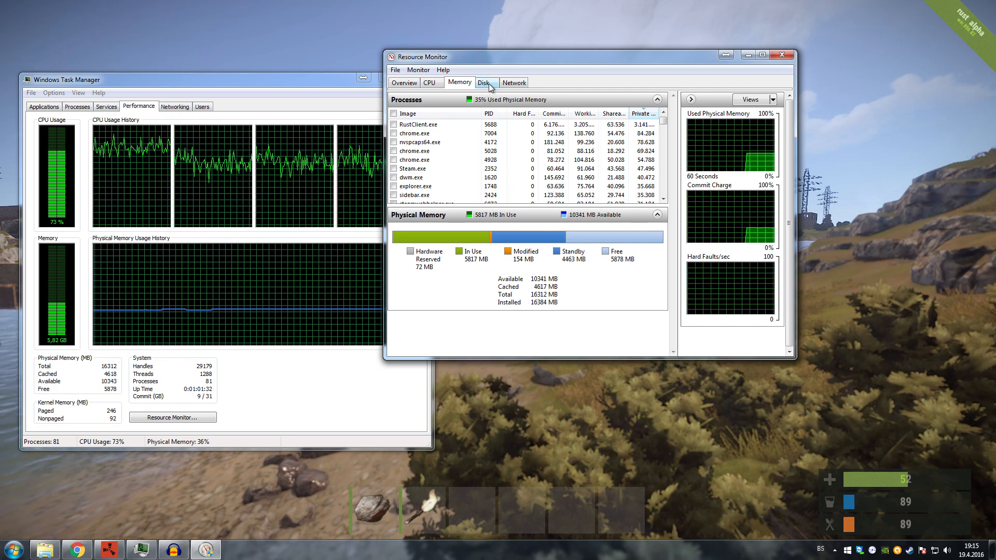
pyautogui.click(484, 82)
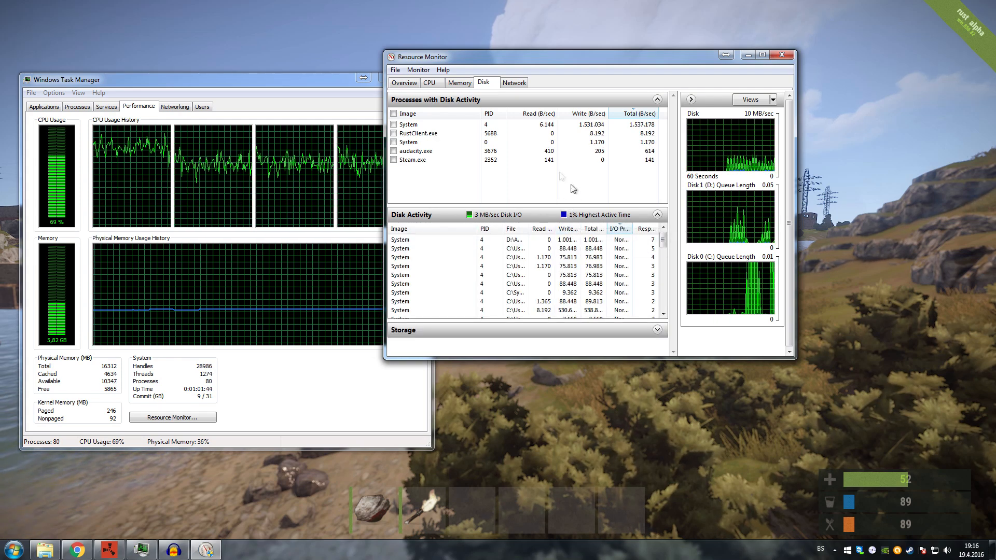
pyautogui.click(513, 82)
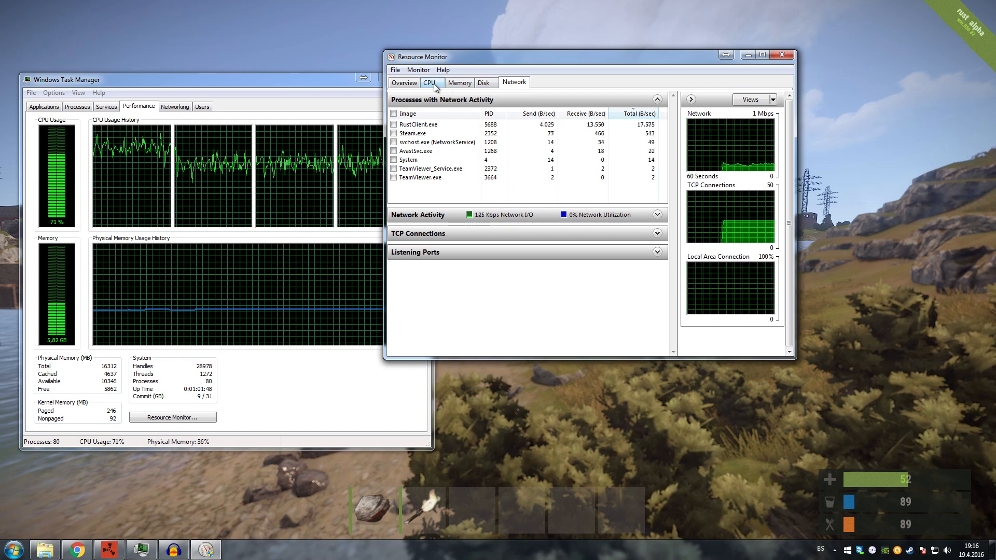
pyautogui.click(430, 82)
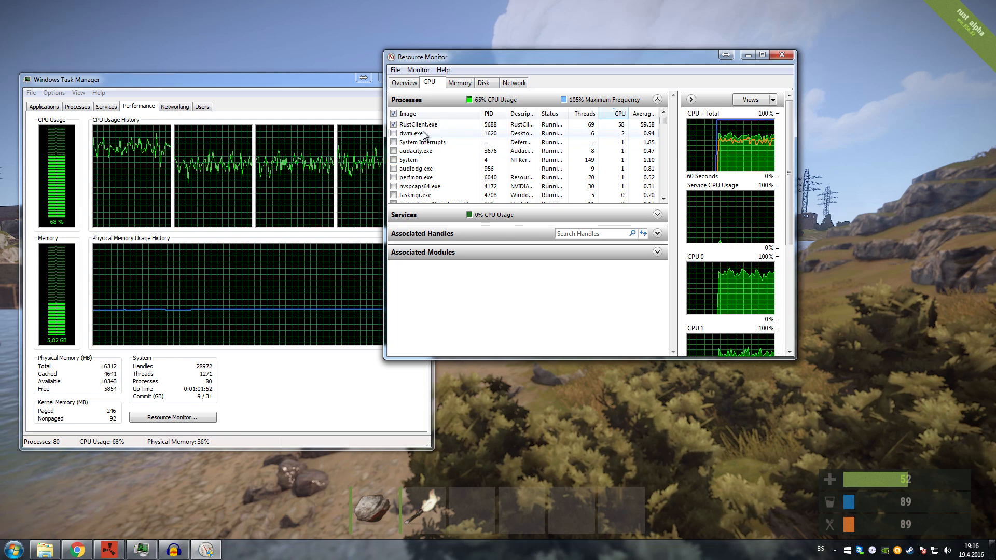
# Sort processes by CPU, highest first, and bring up end-process options for System
pyautogui.click(620, 114)
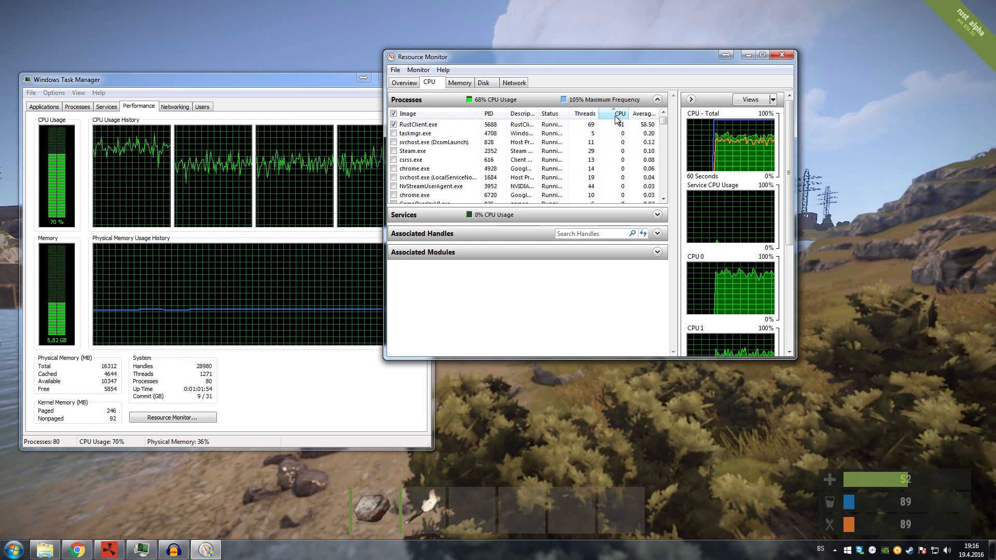
pyautogui.click(620, 114)
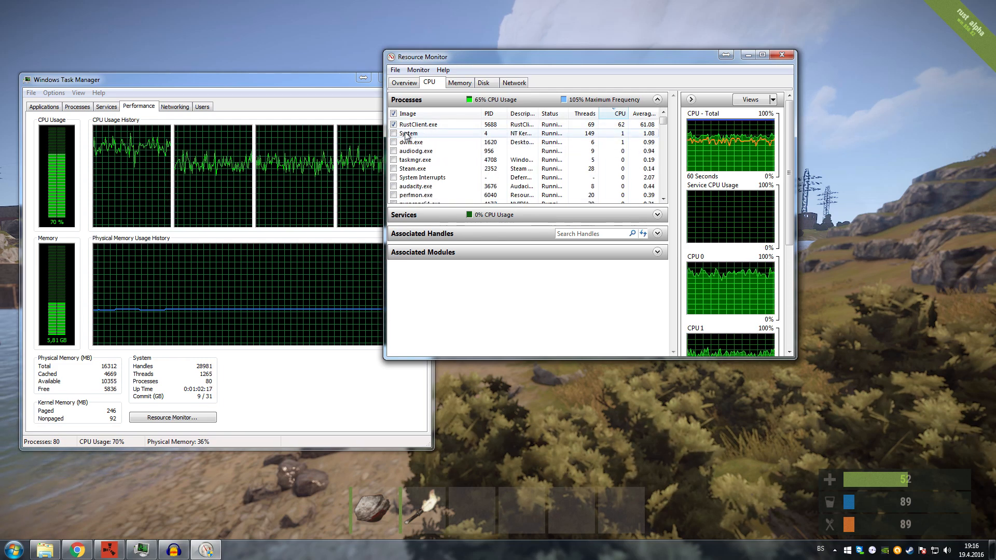
pyautogui.rightClick(409, 133)
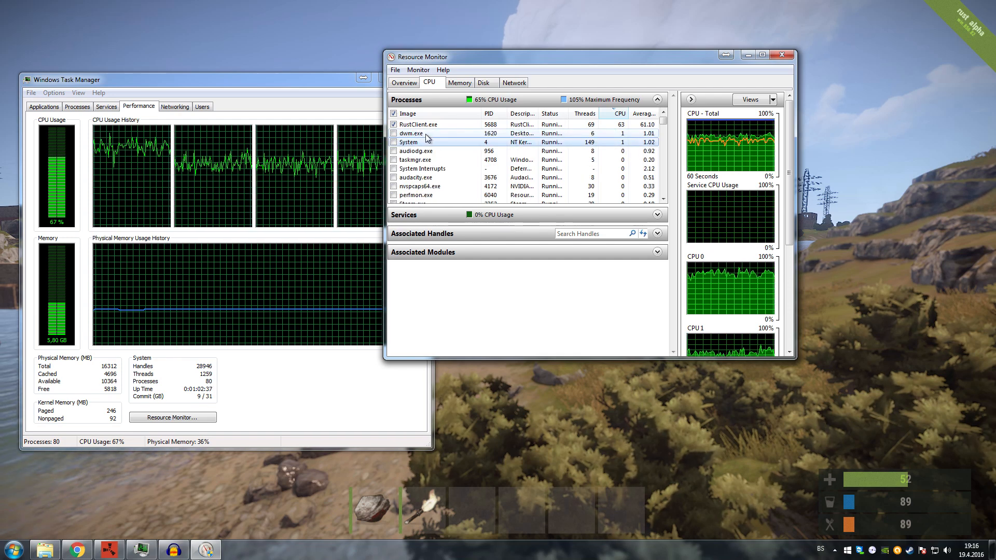
pyautogui.rightClick(408, 141)
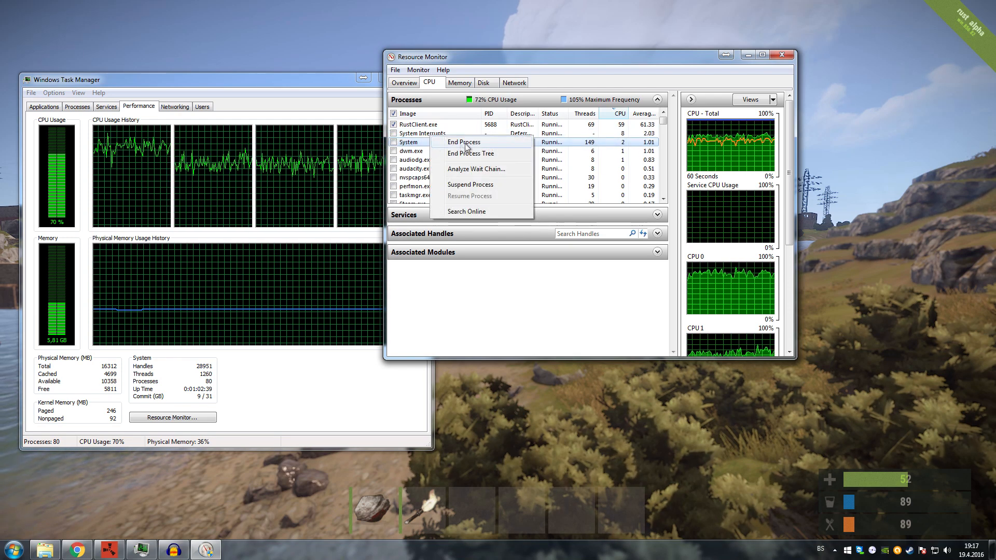